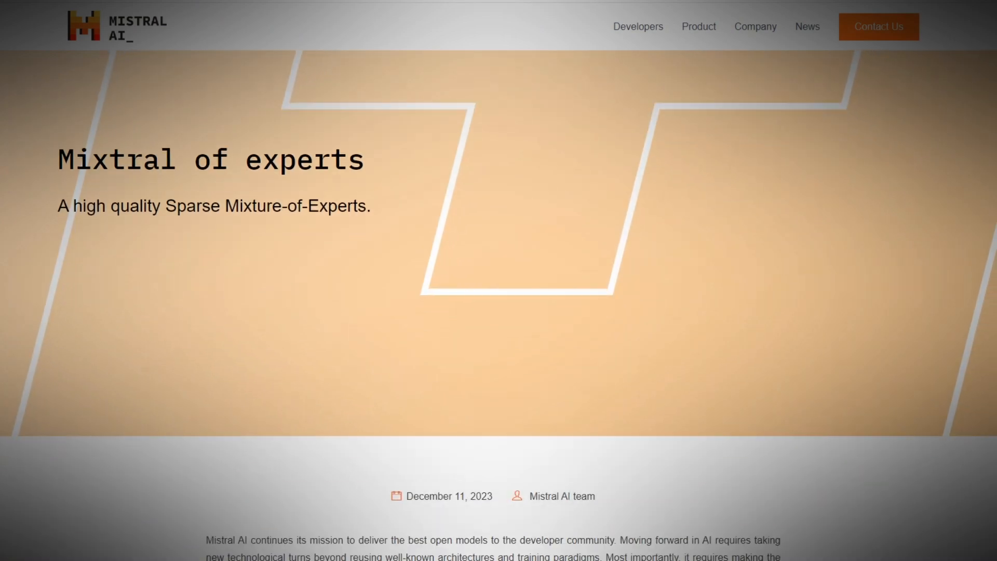
- Scroll the 'Mixtral of experts' post down to the benchmark and BBQ/BOLD bias tables
scroll("down", 3)
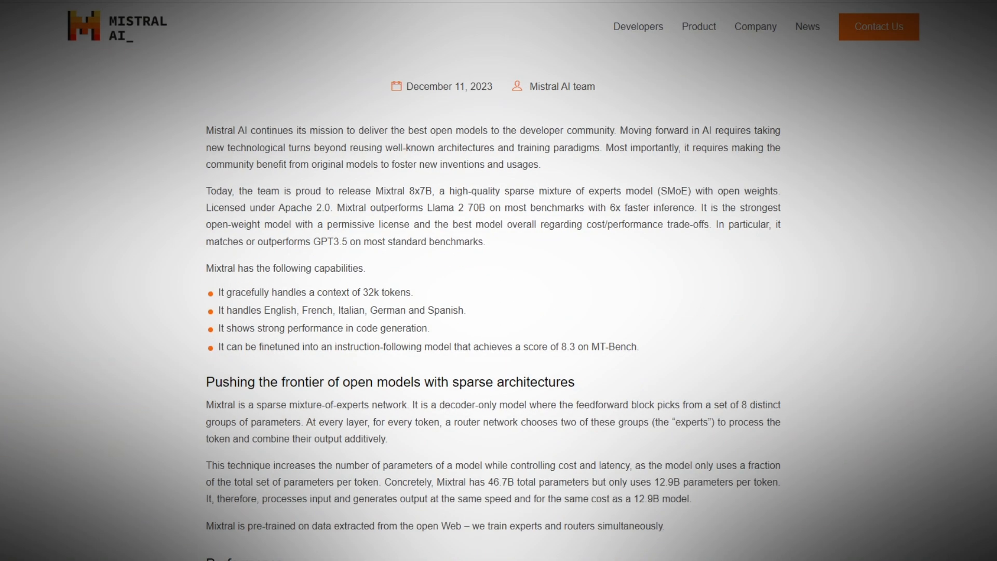
scroll("down", 3)
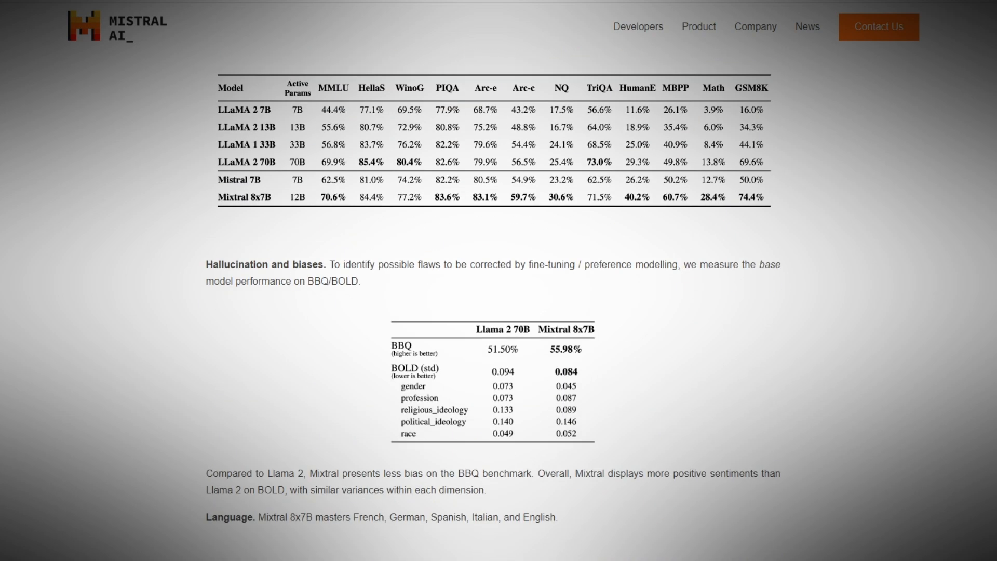
scroll("down", 3)
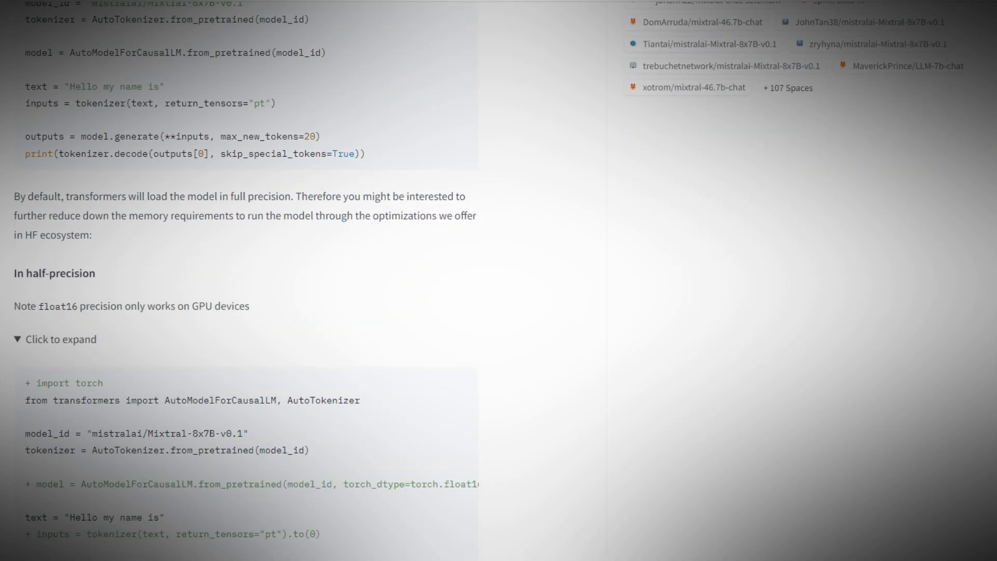
- Scroll the Mixtral-8x7B model card to the 'In half-precision' loading code
scroll("down", 3)
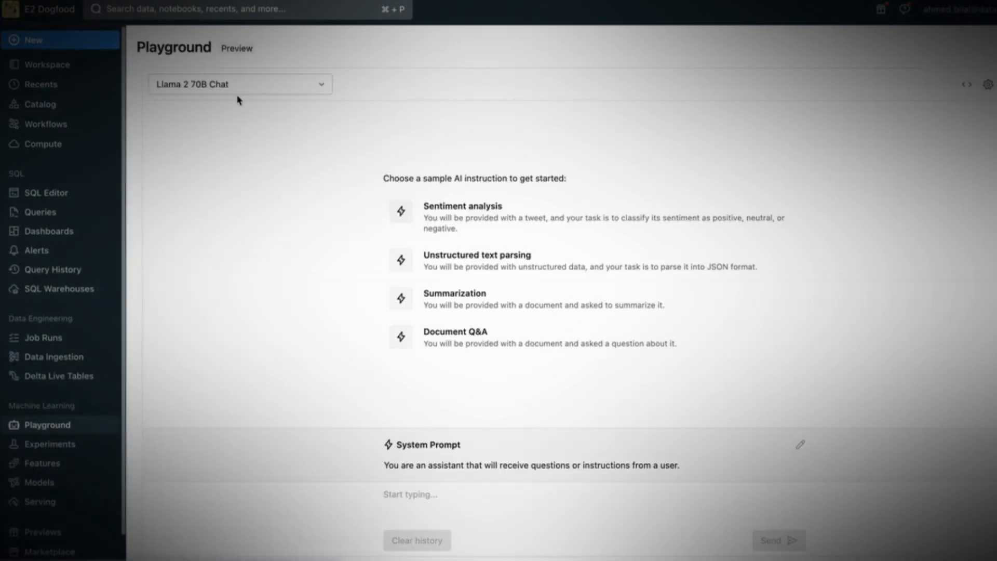
- Ask Mixtral-8x7B and Llama 2 70B Chat 'what is a mixture of experts model?', then send the ship puzzle
left_click(240, 84)
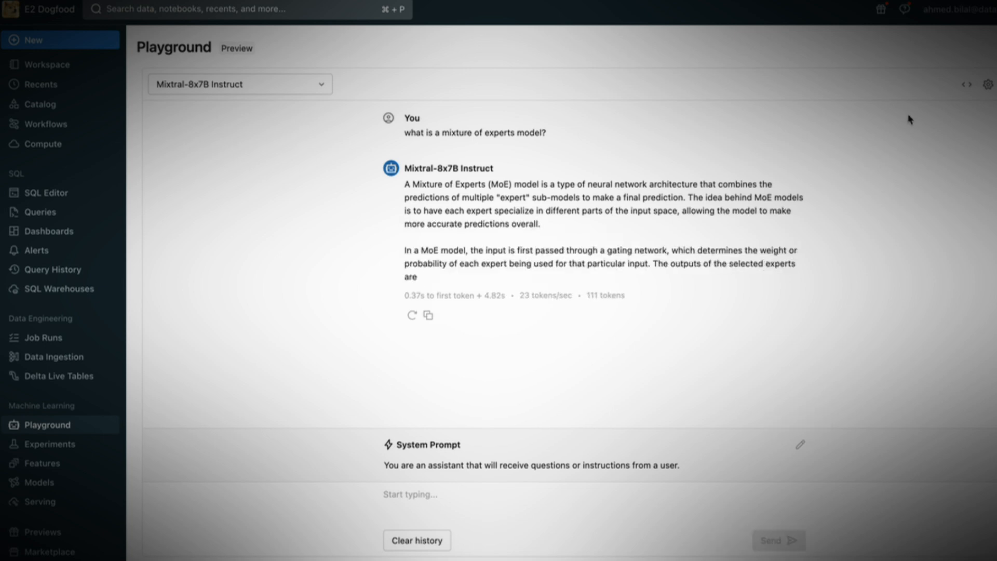
left_click(571, 85)
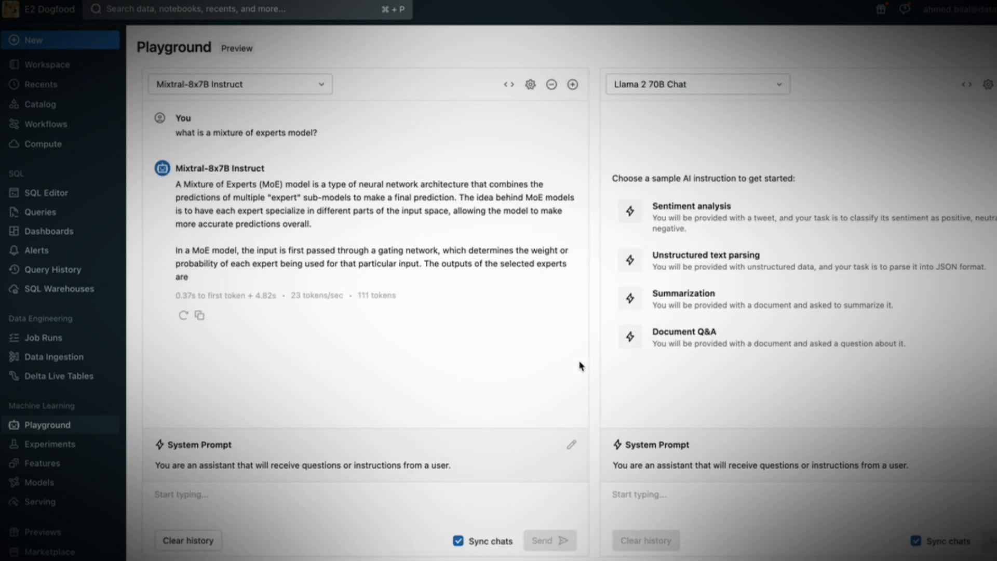
type("what is a mixture of experts model?")
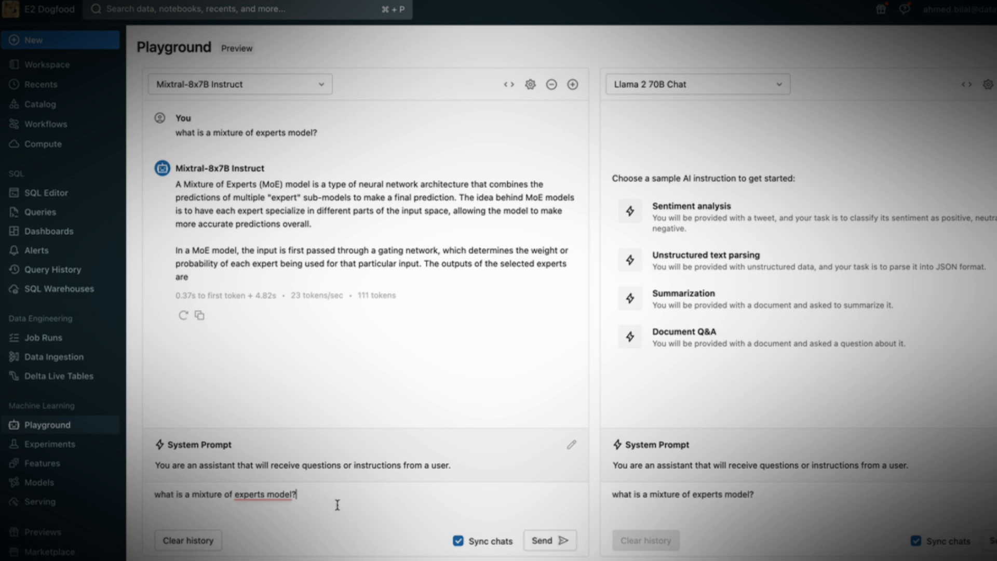
left_click(544, 540)
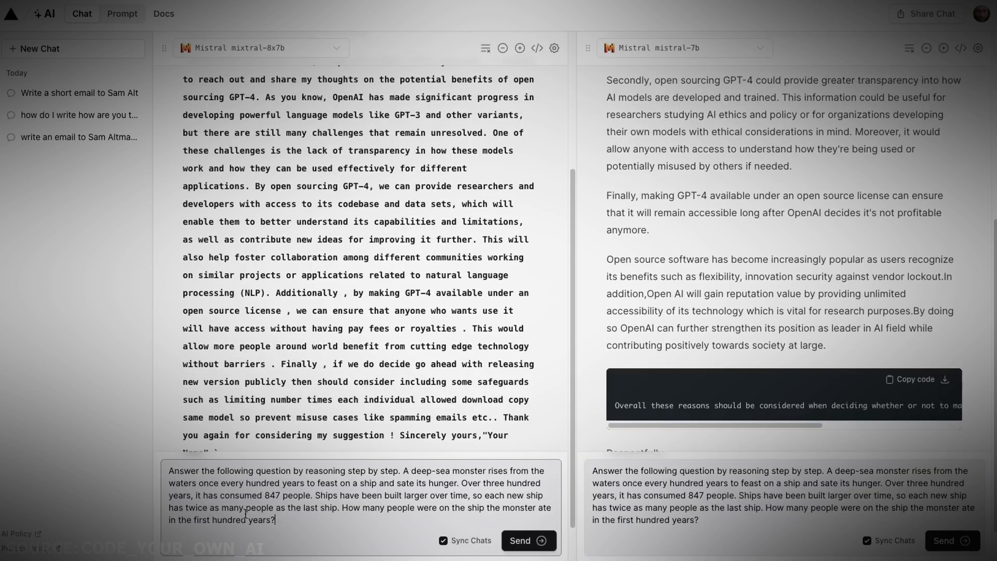
left_click(528, 540)
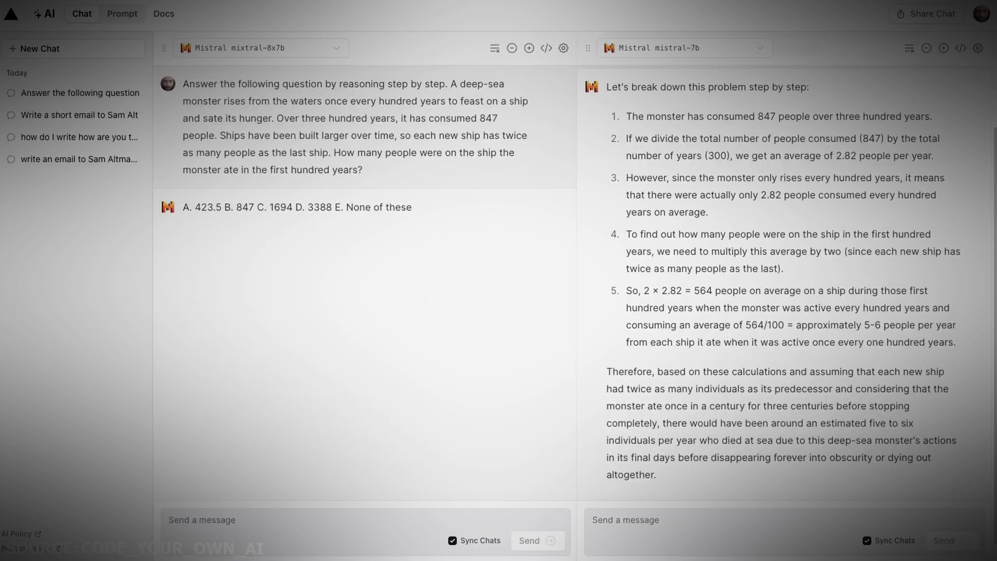